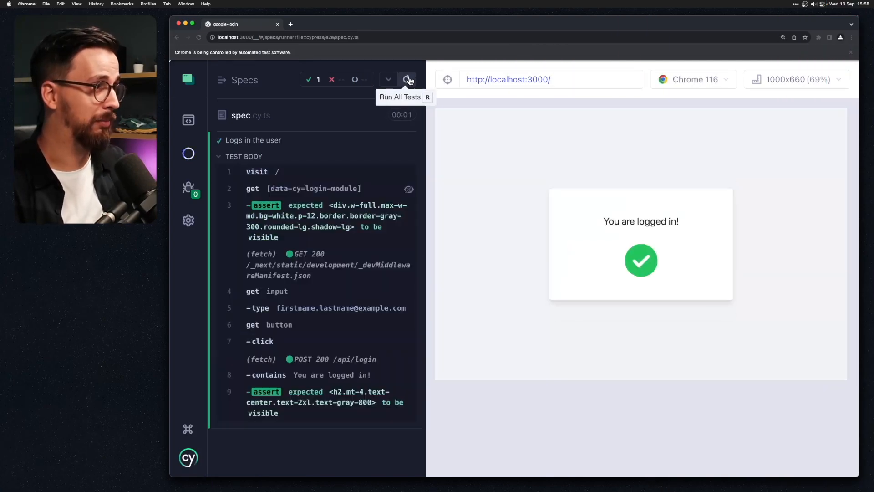
# Step: Rerun spec.cy.ts from the Cypress runner so the login test passes again
pyautogui.click(407, 79)
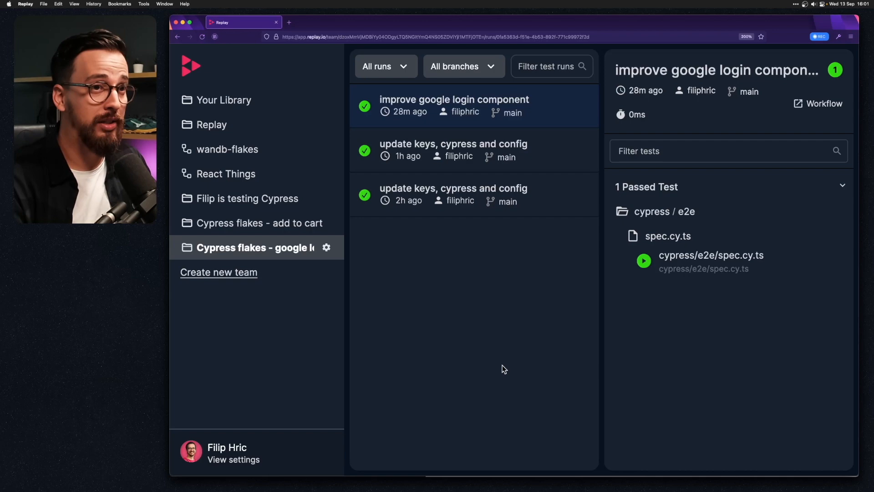
pyautogui.moveTo(488, 234)
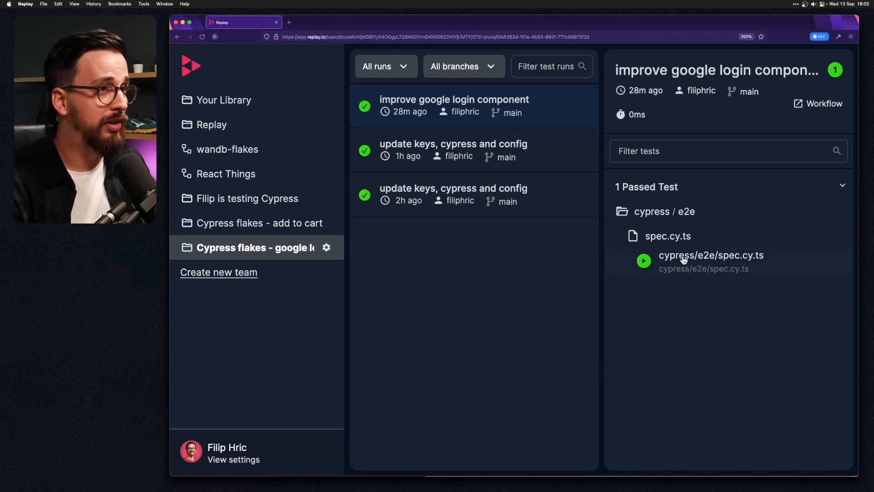
# Step: View cypress/e2e/spec.cy.ts recording's 'Failed (attempt 2)' steps down to the 400 login request
pyautogui.click(711, 256)
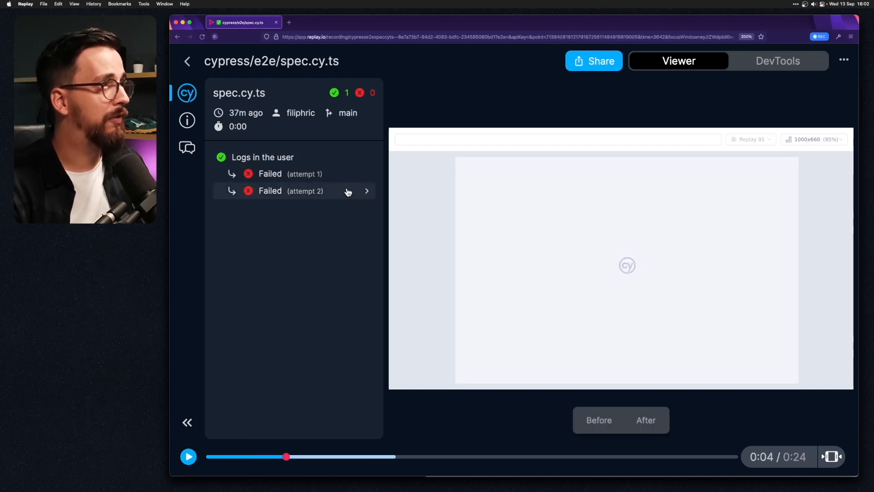
pyautogui.moveTo(355, 201)
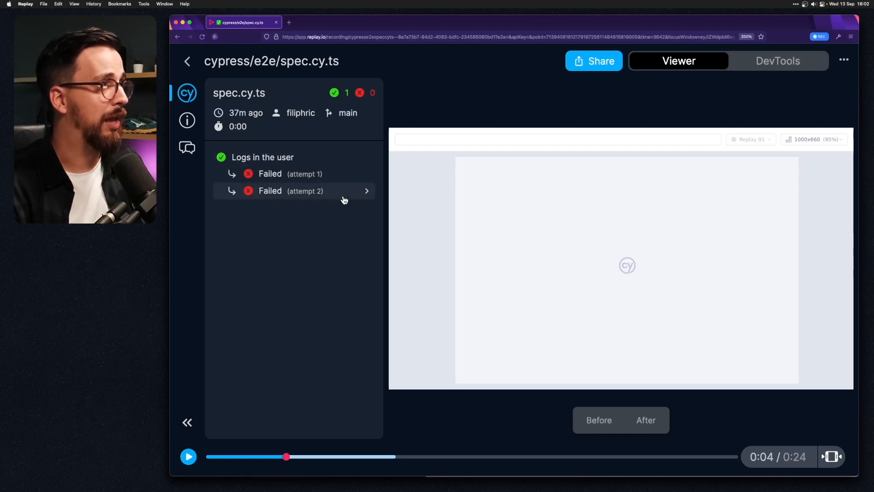
pyautogui.click(293, 191)
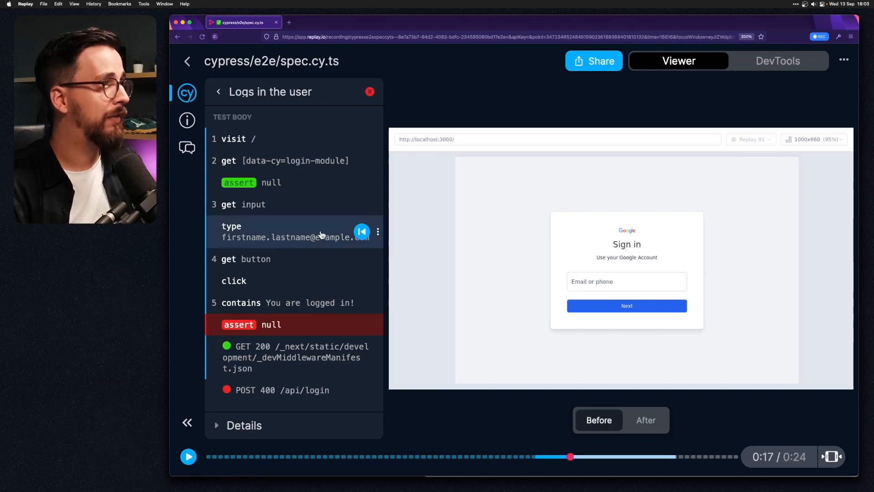
pyautogui.moveTo(361, 231)
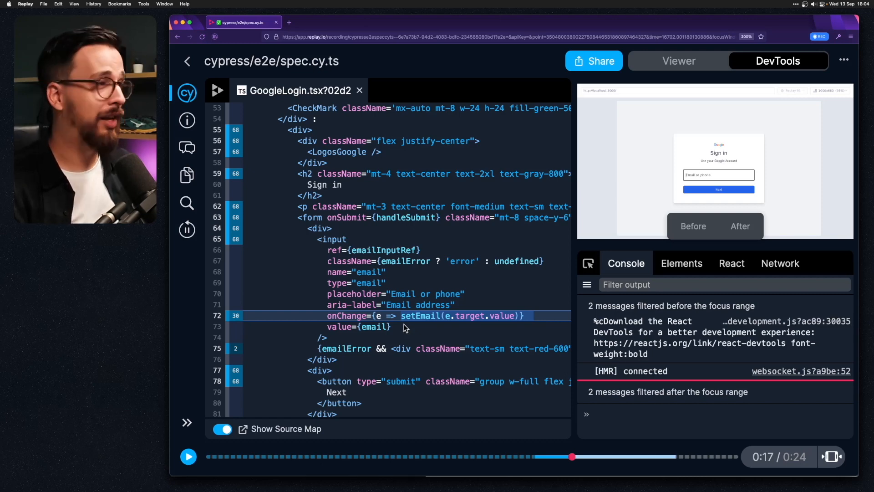
pyautogui.moveTo(378, 322)
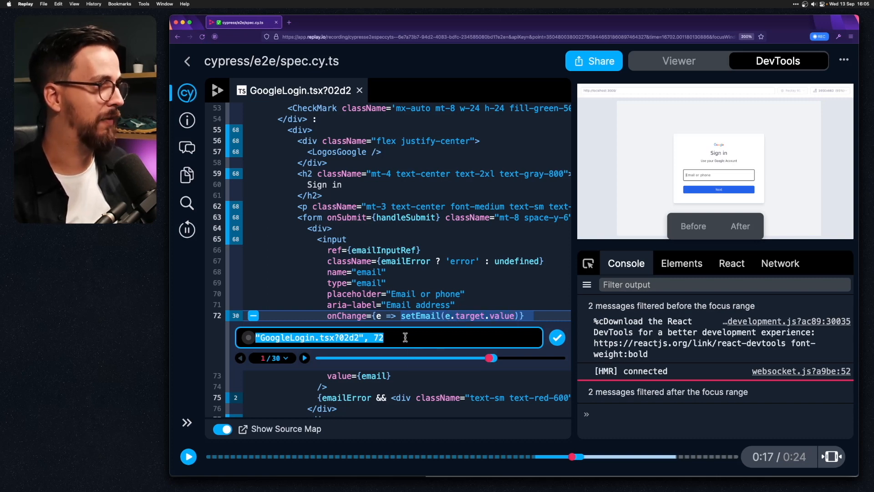
# Step: Add a line-72 print statement logging e.target.value and filter the console by googleLogin
pyautogui.write('e.')
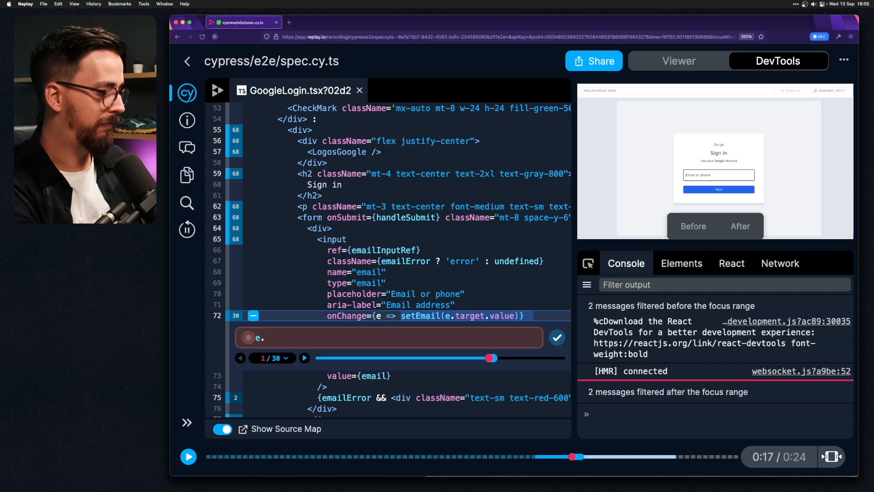
pyautogui.write('target.')
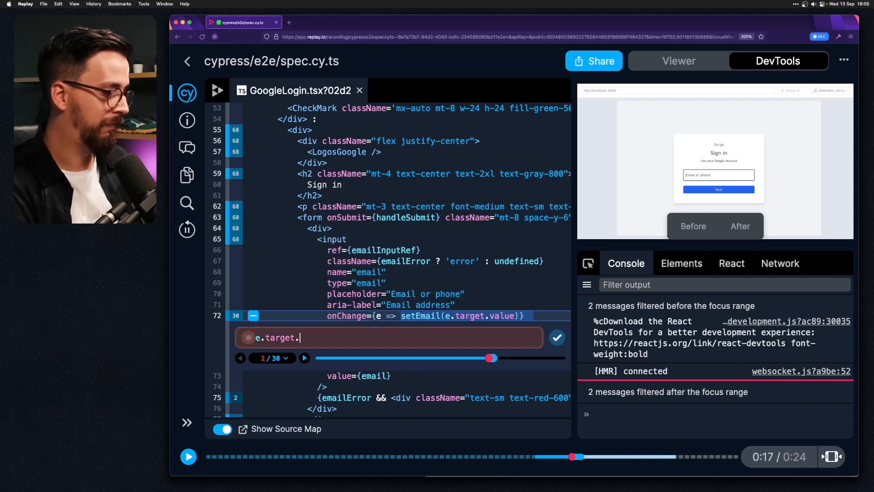
pyautogui.write('value')
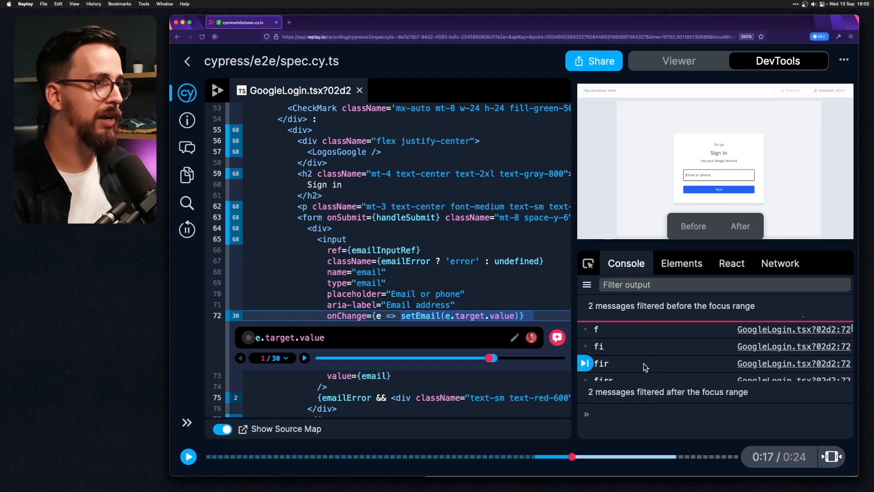
pyautogui.write('googleLogin')
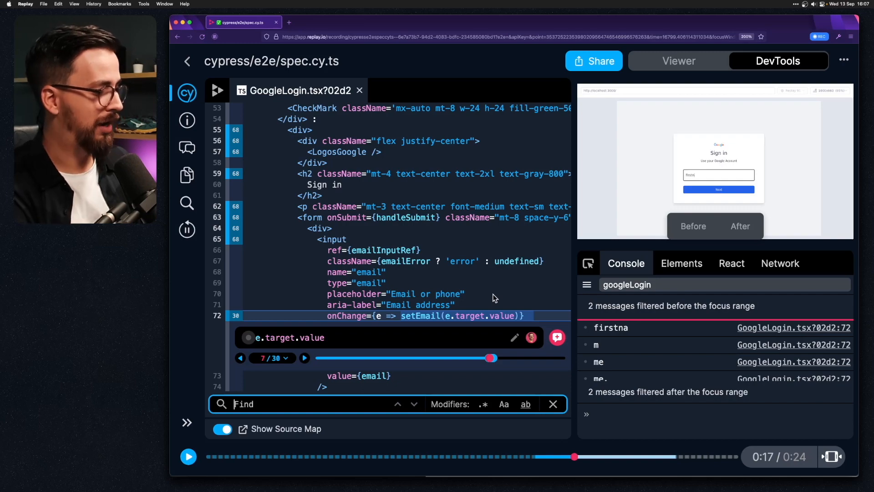
# Step: Search the source for setEmail and jump to the useEffect timeout that resets the email
pyautogui.write('setEmail')
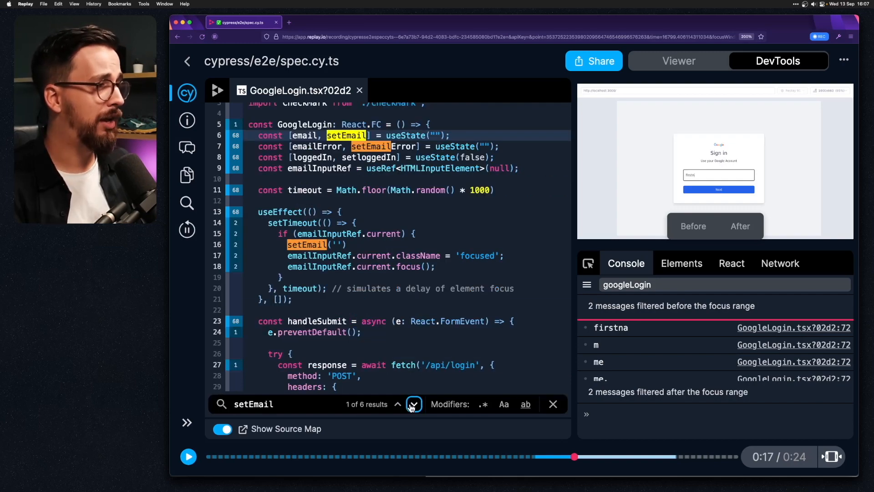
pyautogui.click(414, 404)
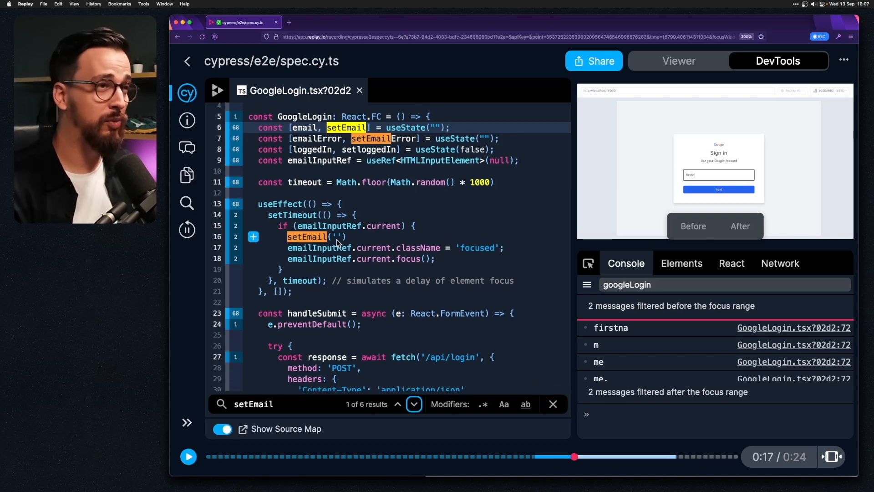
pyautogui.moveTo(332, 288)
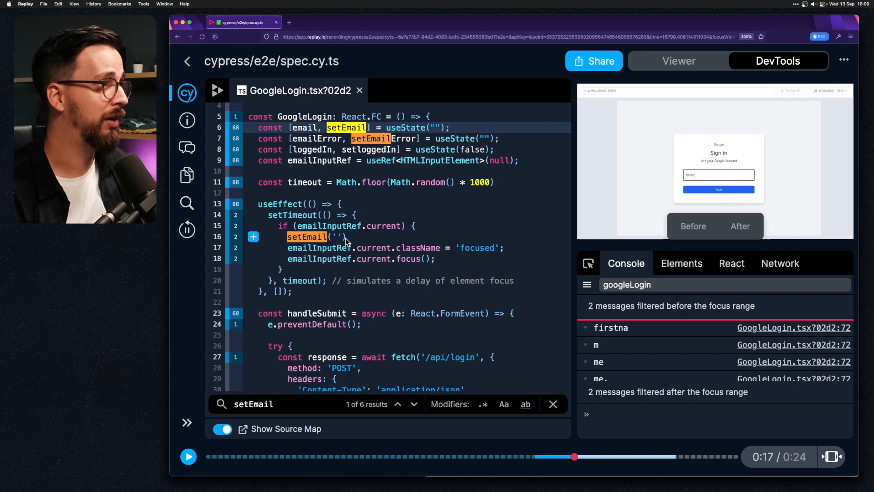
pyautogui.moveTo(482, 251)
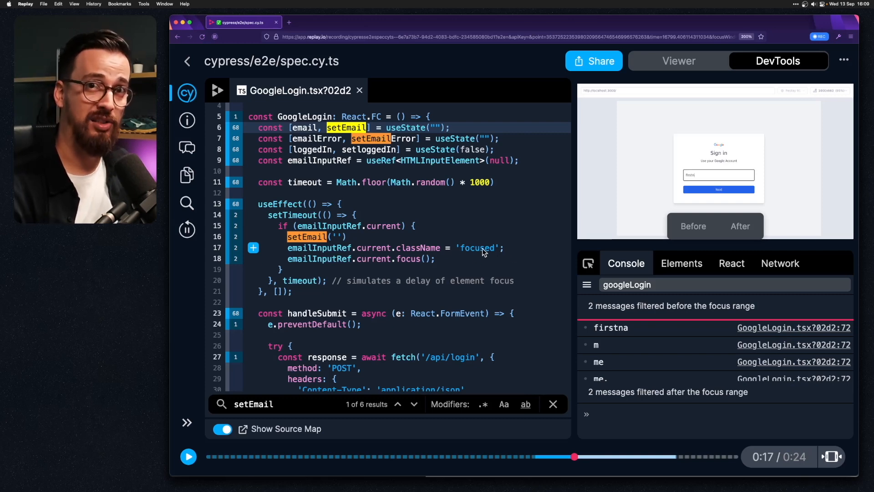
pyautogui.moveTo(435, 265)
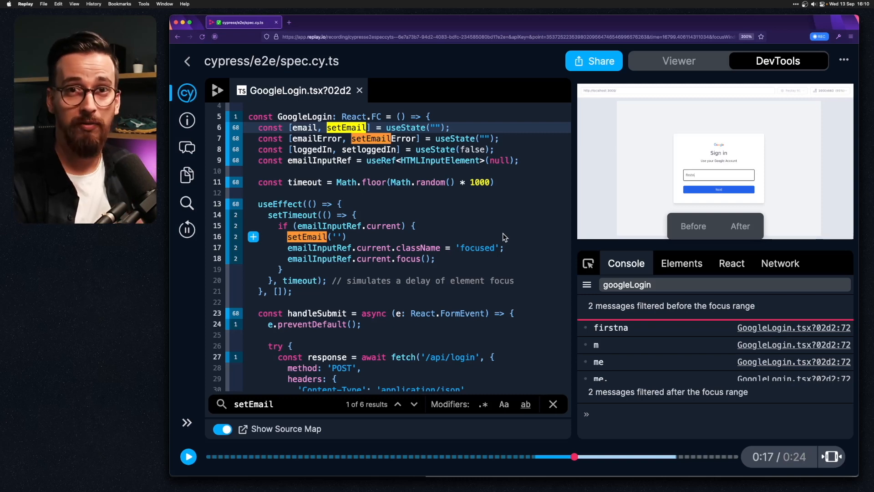
pyautogui.moveTo(534, 256)
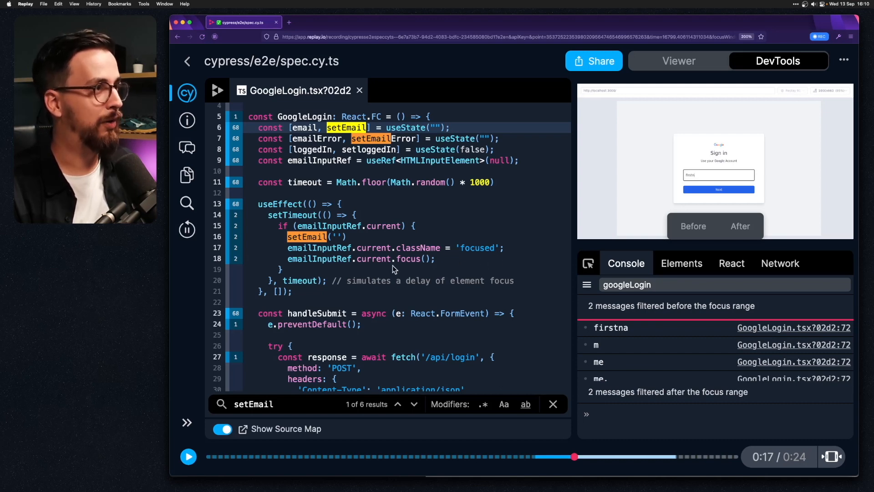
pyautogui.moveTo(415, 269)
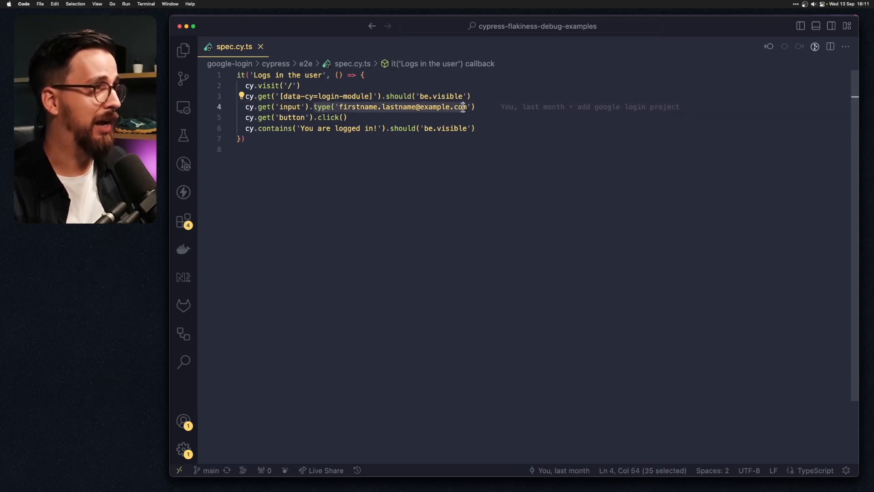
# Step: Insert .should('have.class', 'focused') after cy.get('input') before .type() in spec.cy.ts
pyautogui.write(".should('")
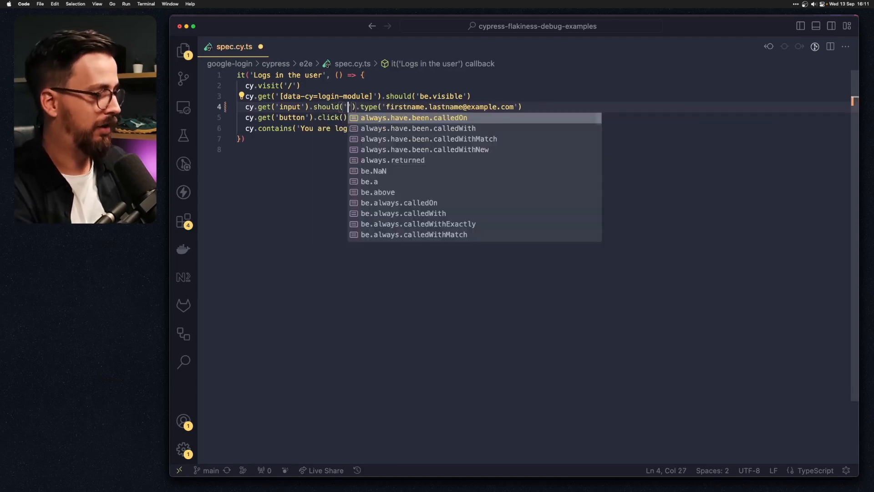
pyautogui.write('have.c')
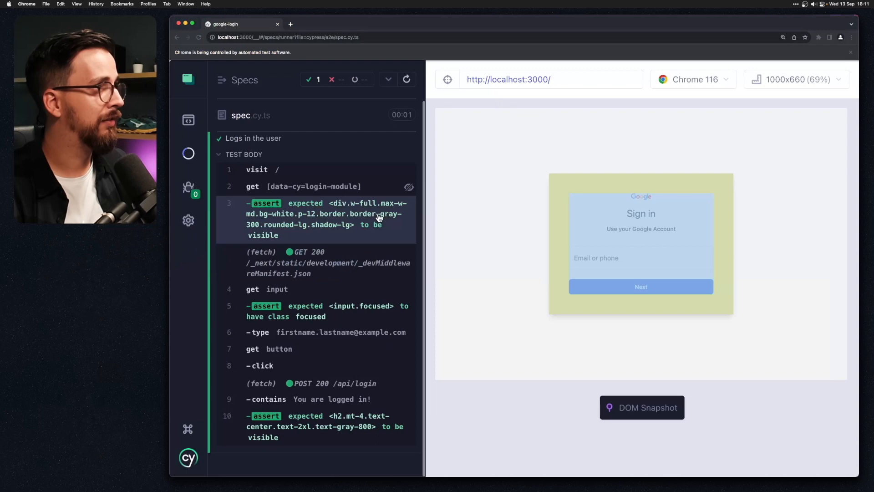
# Step: Rerun spec.cy.ts in Cypress so it passes with the new focused-class assertion
pyautogui.click(406, 79)
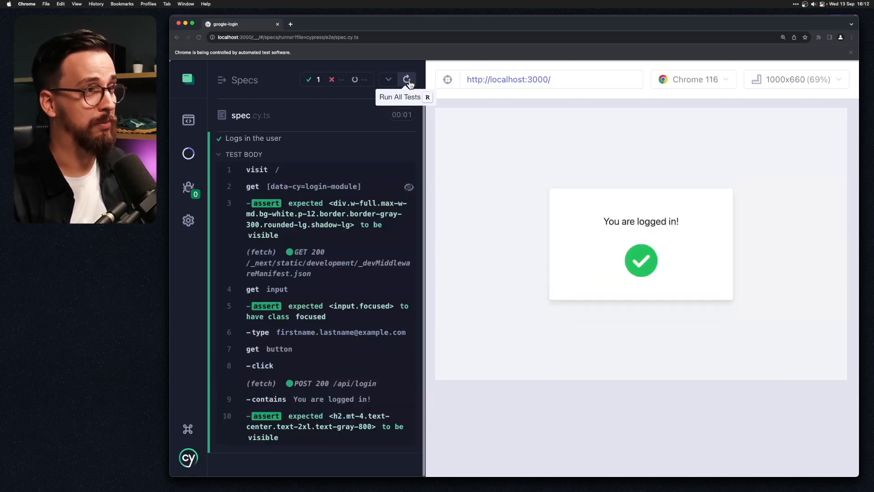
pyautogui.click(406, 79)
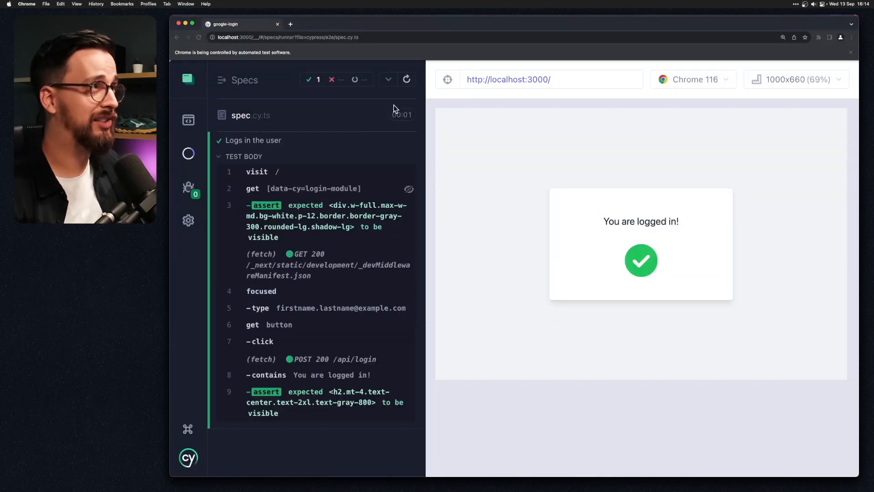
pyautogui.moveTo(406, 79)
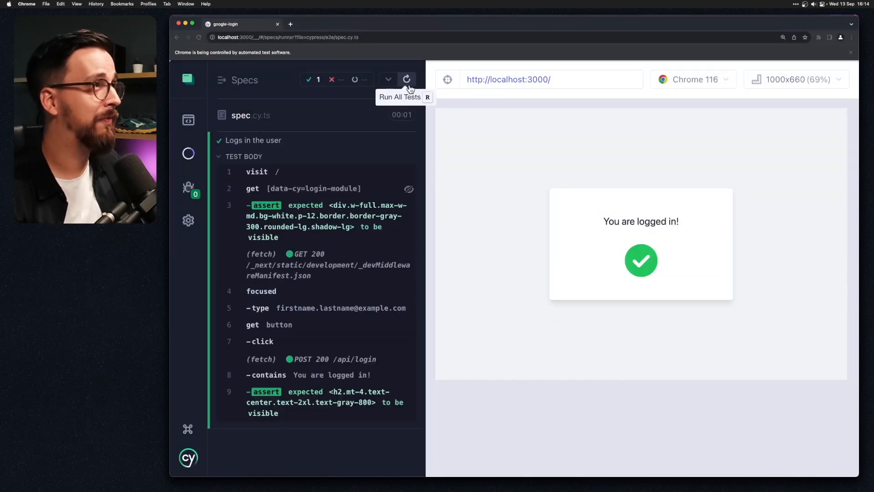
# Step: Rerun the spec once more with cy.focused() before typing the email
pyautogui.click(407, 79)
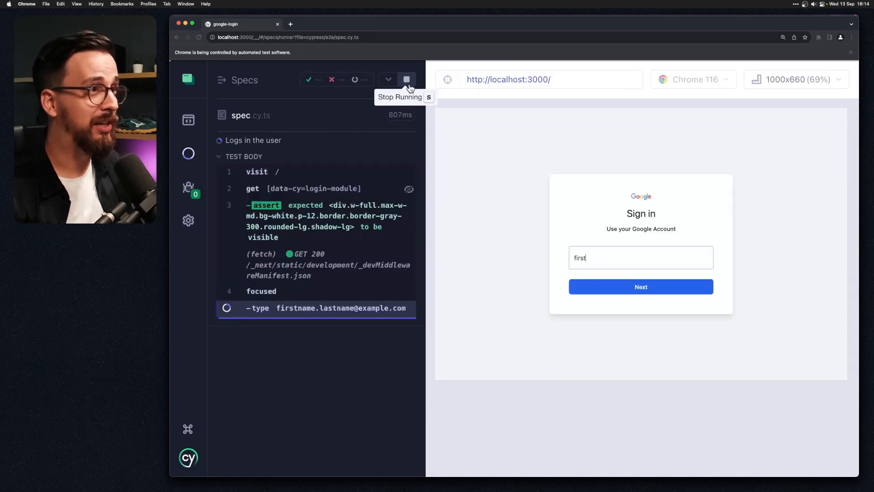